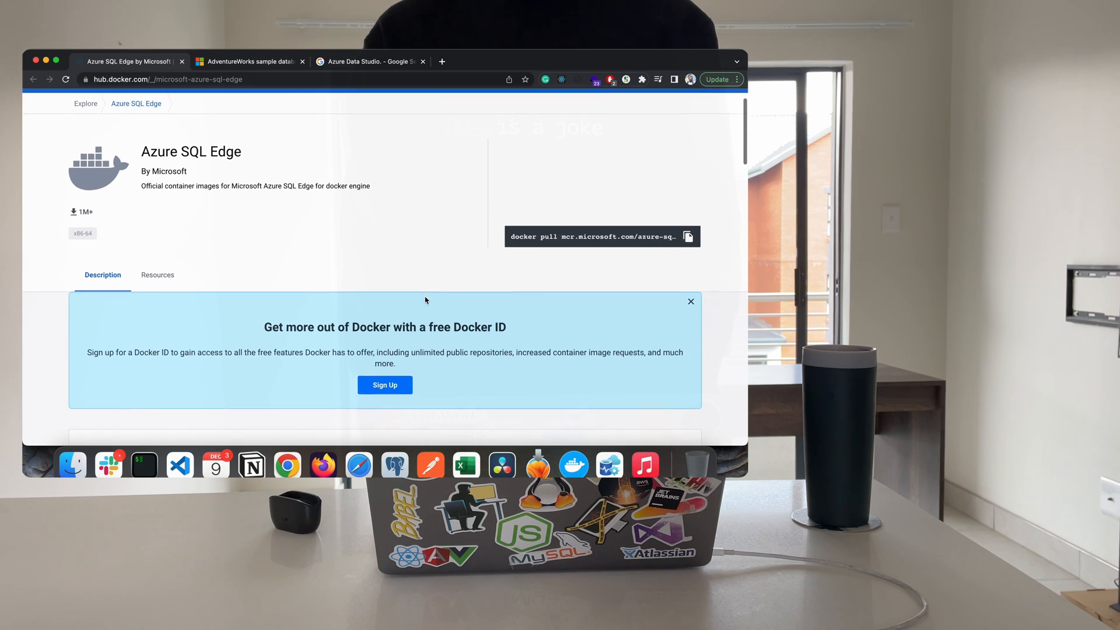
# - Scroll through the Azure SQL Edge backup article down to the 'Back up to local disk' section
pyautogui.scroll(-3)
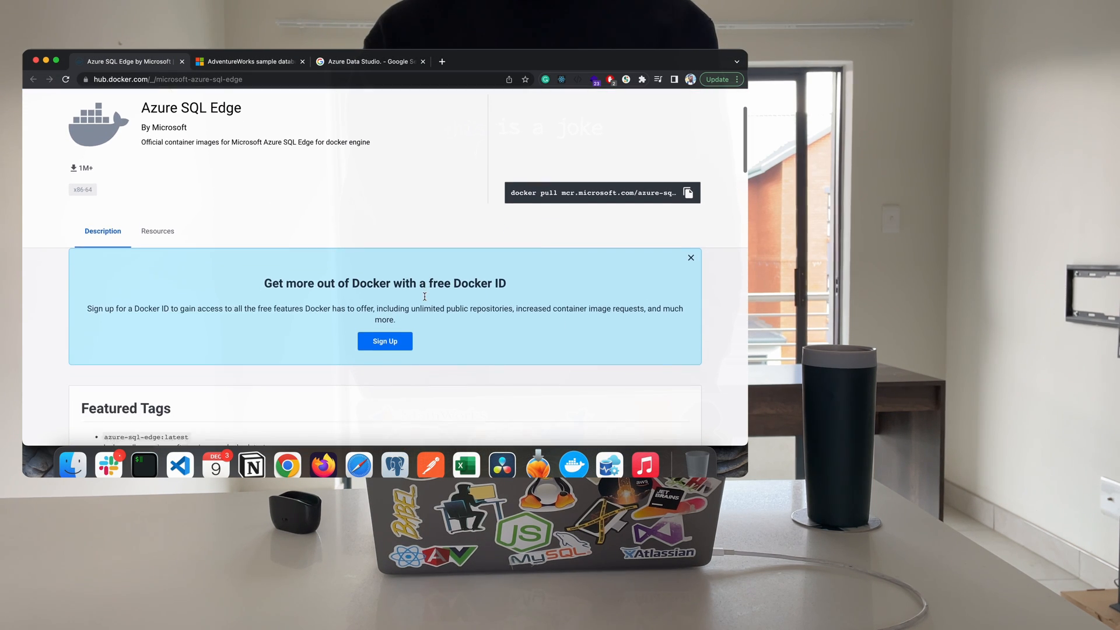
pyautogui.scroll(-3)
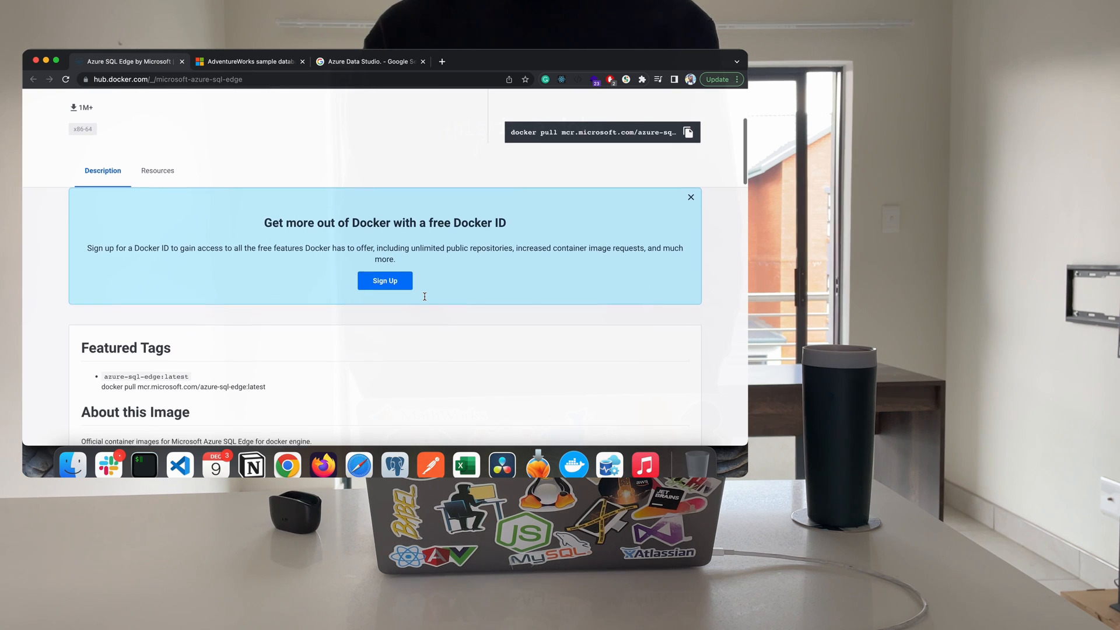
pyautogui.scroll(-3)
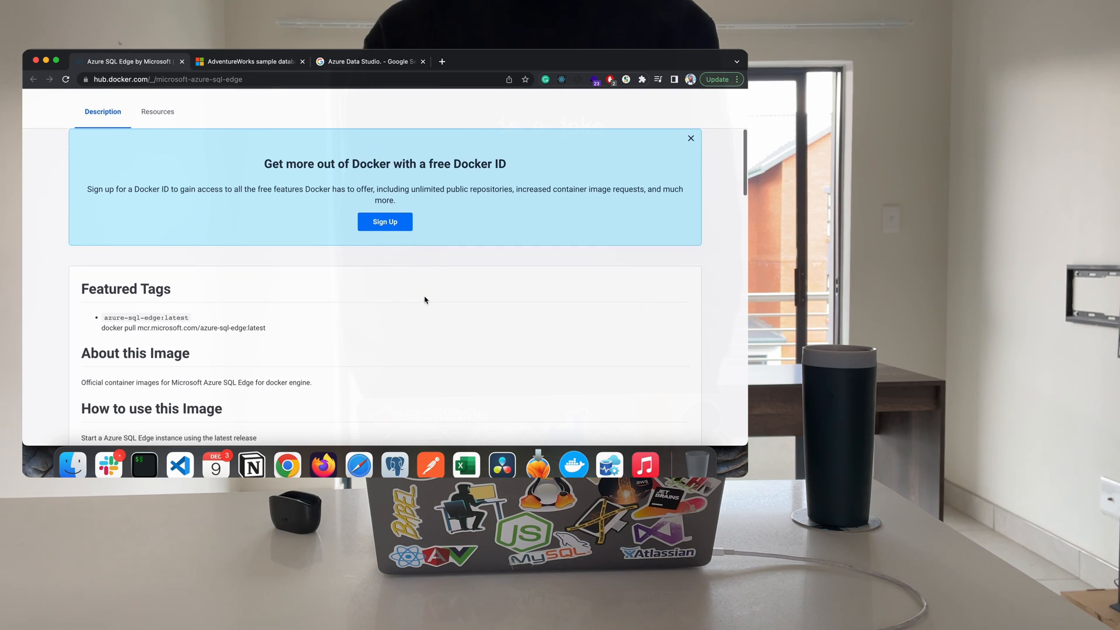
pyautogui.scroll(3)
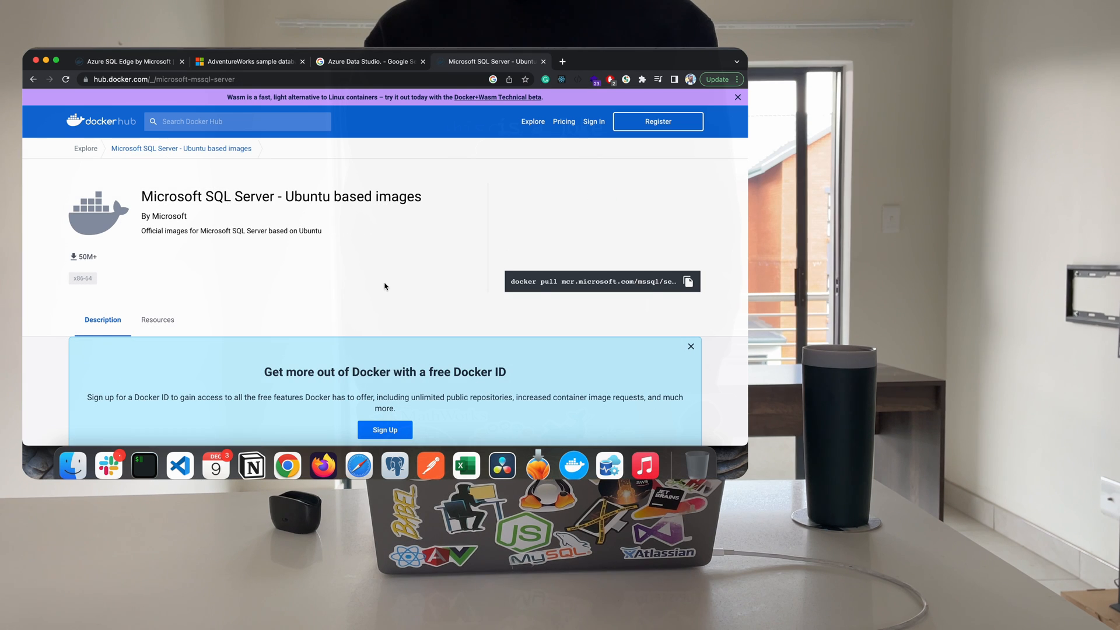
pyautogui.scroll(-3)
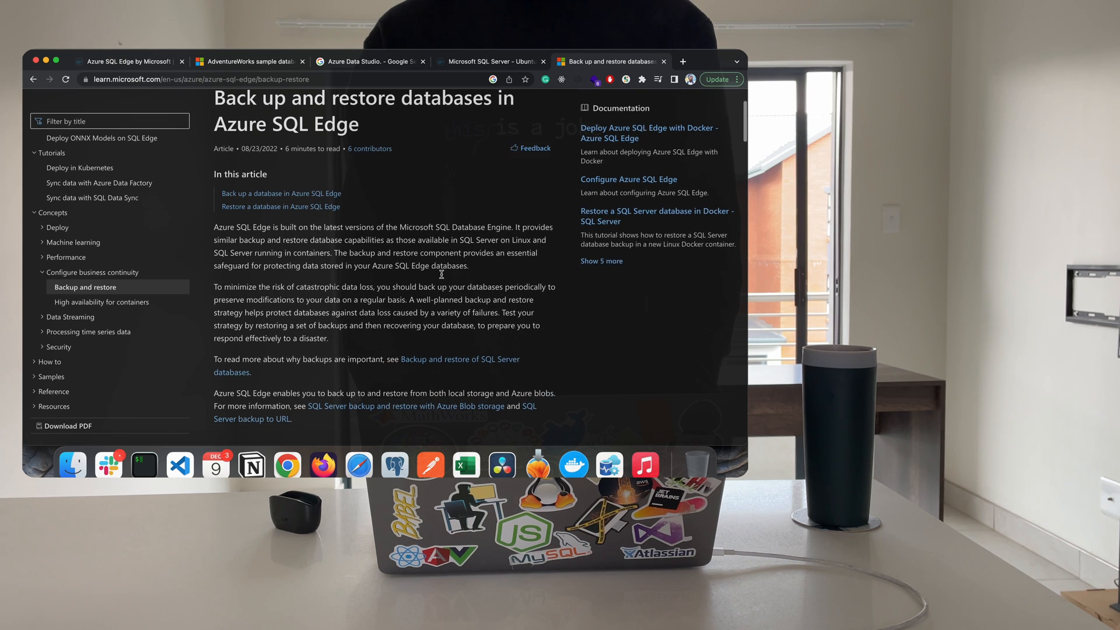
pyautogui.scroll(-3)
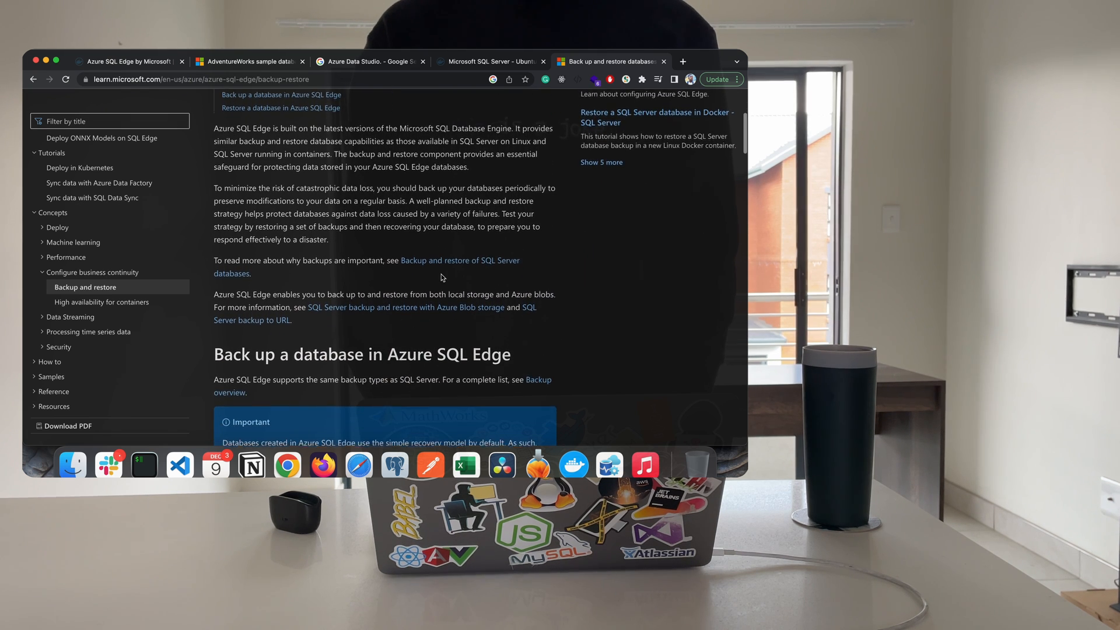
pyautogui.scroll(-3)
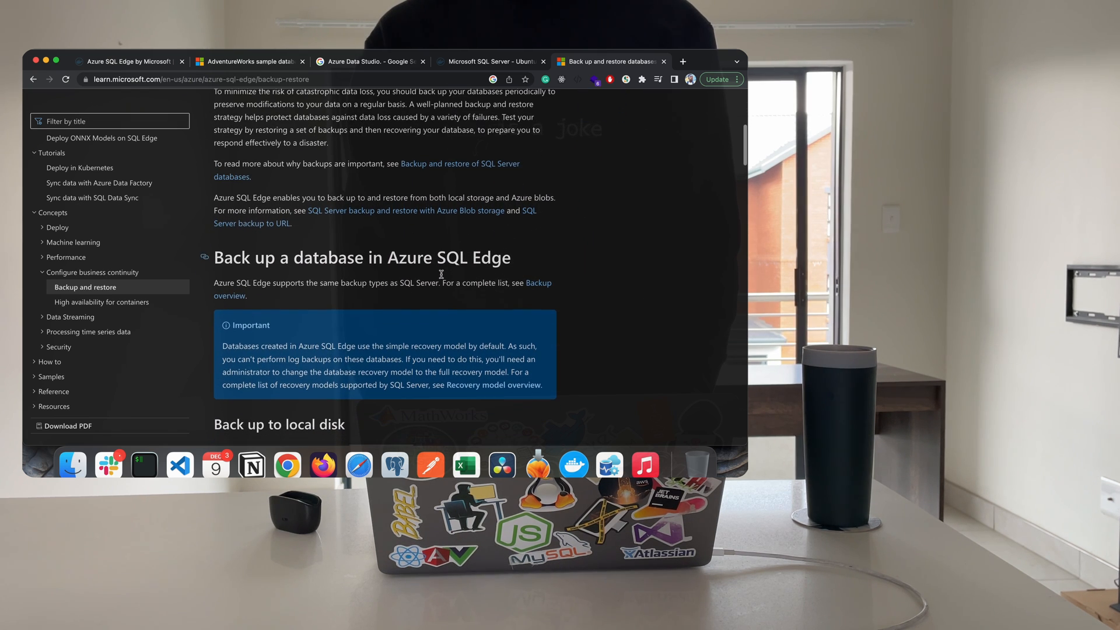
pyautogui.moveTo(221, 346)
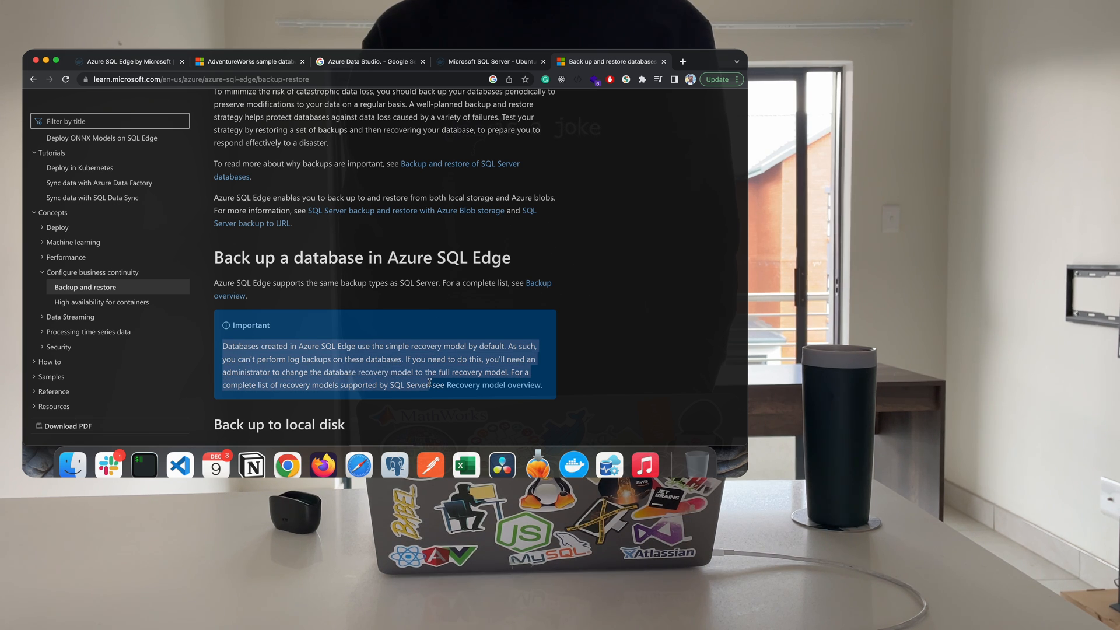
pyautogui.scroll(-3)
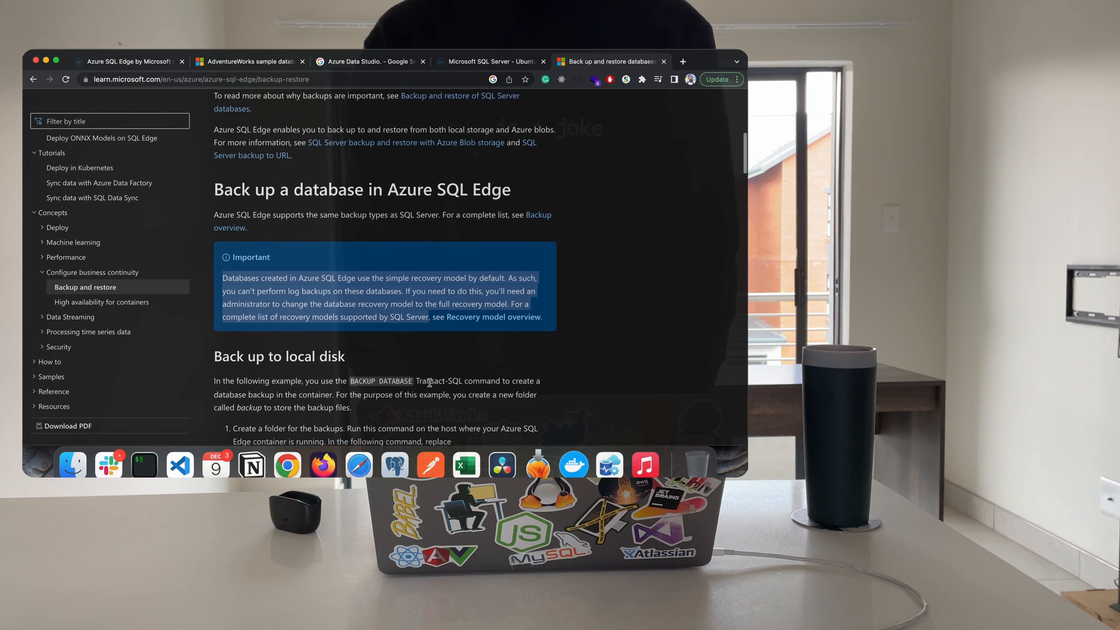
pyautogui.scroll(-3)
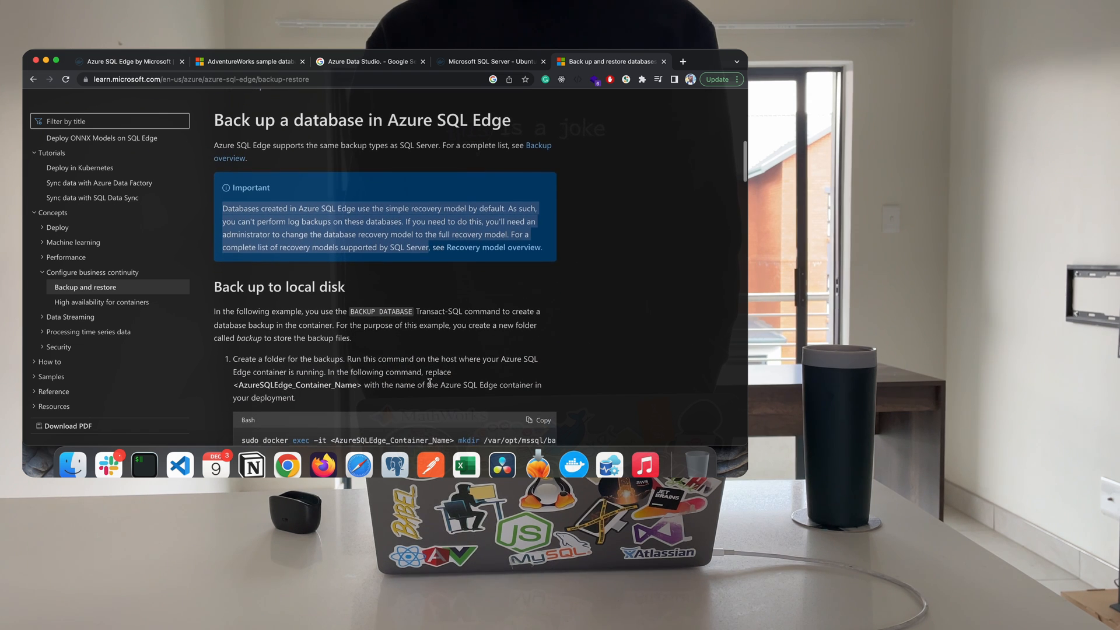
pyautogui.scroll(-3)
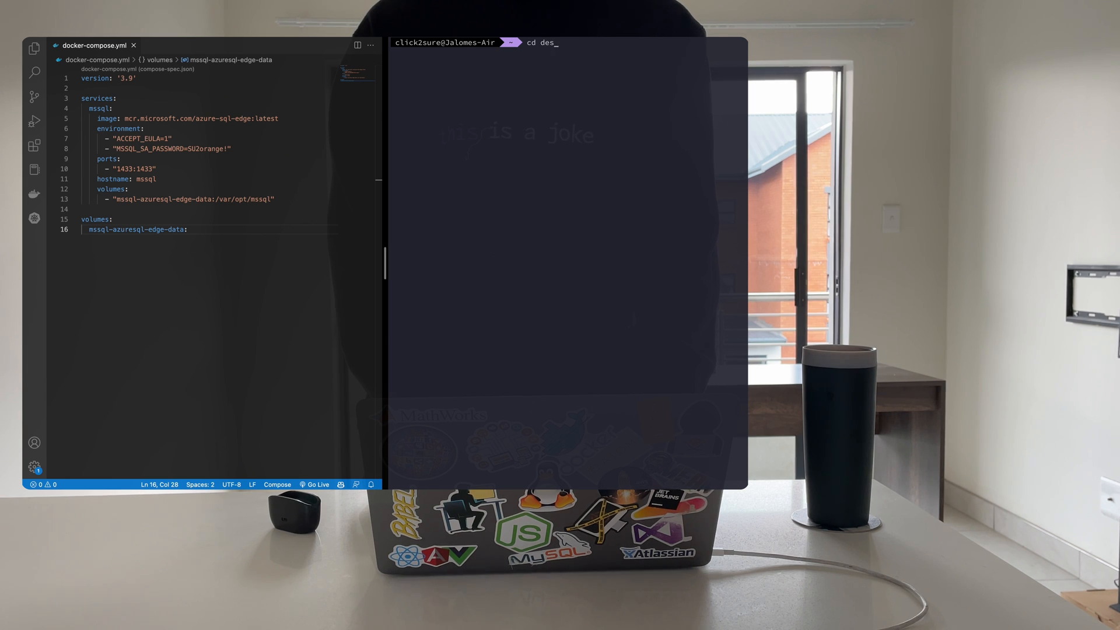
# - Change into desktop/docker-databases/msql and run docker-compose up -d to start the msql container
pyautogui.write('ktop/d')
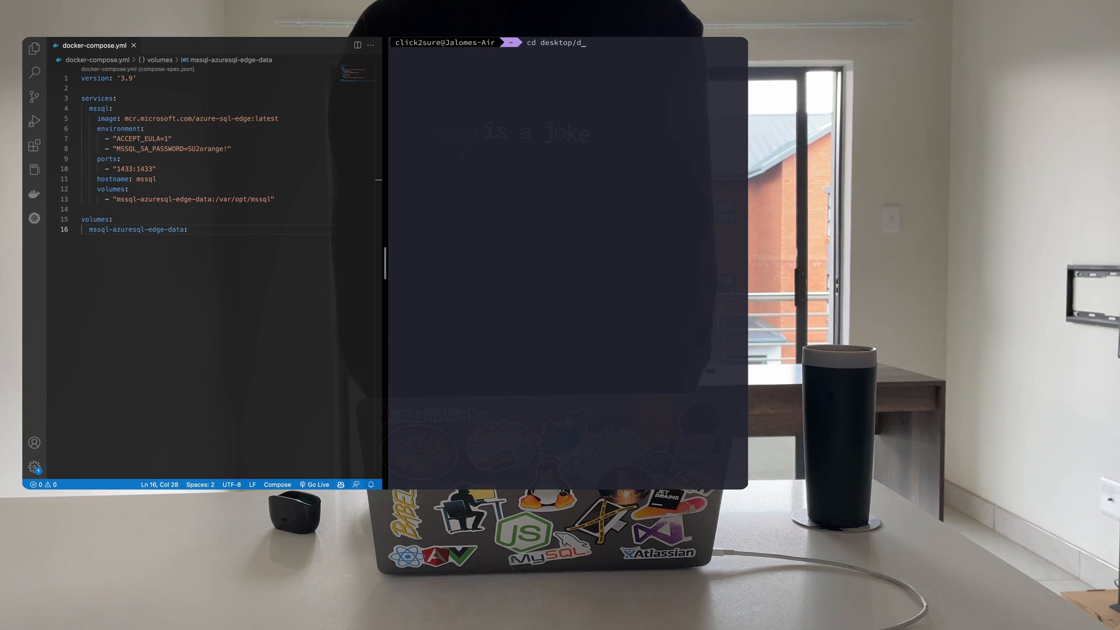
pyautogui.write('ocker-databases')
pyautogui.write('docker-compose u')
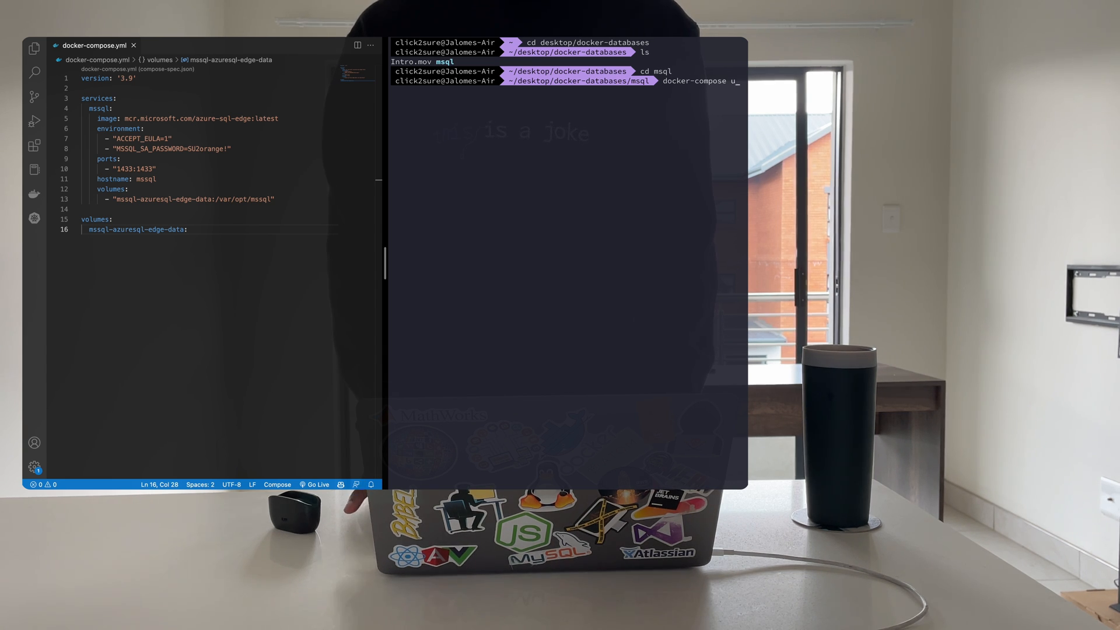
pyautogui.write('p -d')
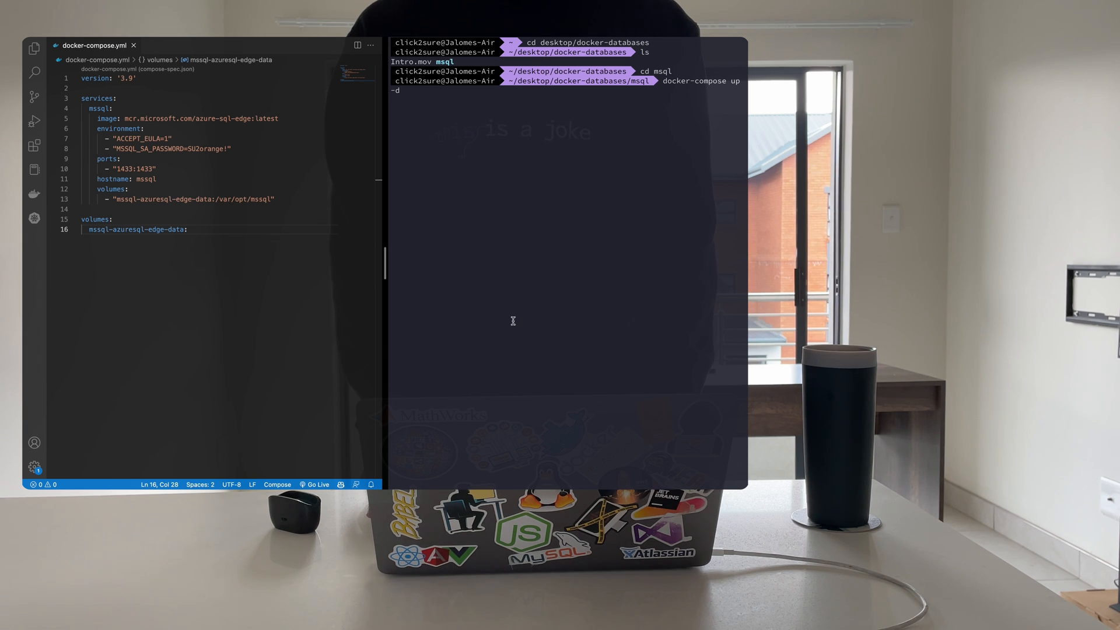
pyautogui.press('Return')
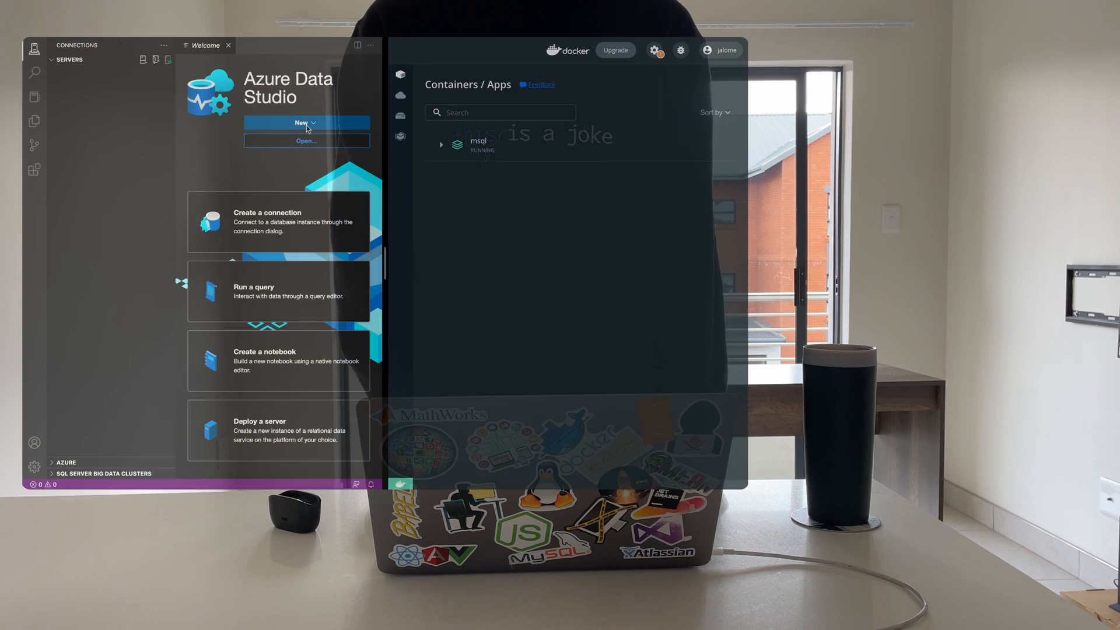
# - Connect to localhost as SA, enabling Trust server certificate when the connection error appears
pyautogui.click(267, 212)
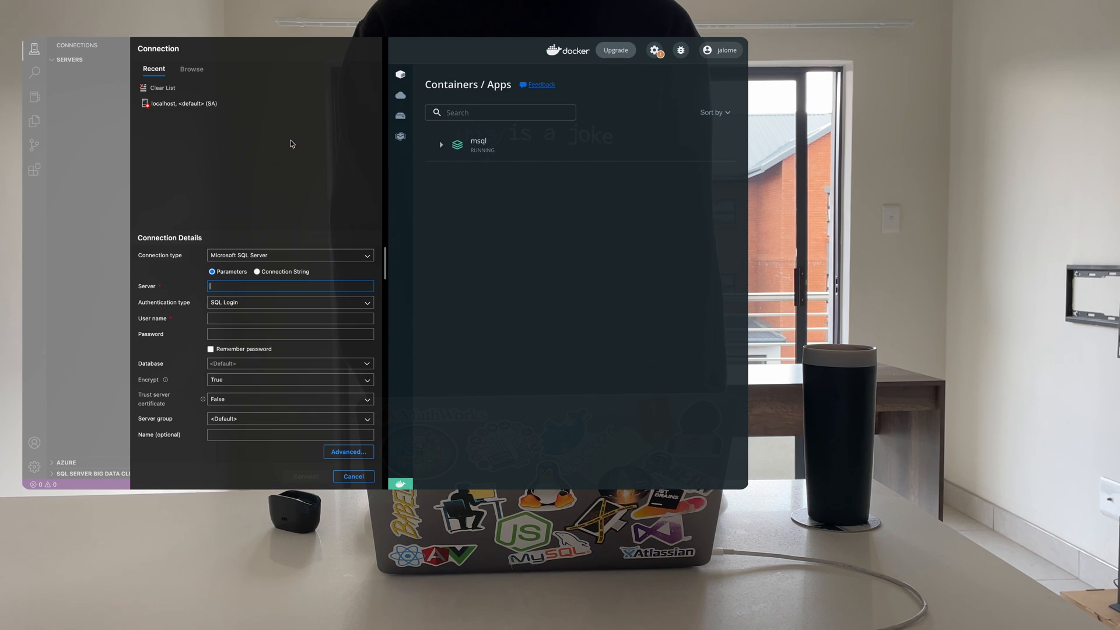
pyautogui.write('localhost')
pyautogui.click(289, 318)
pyautogui.write('SA')
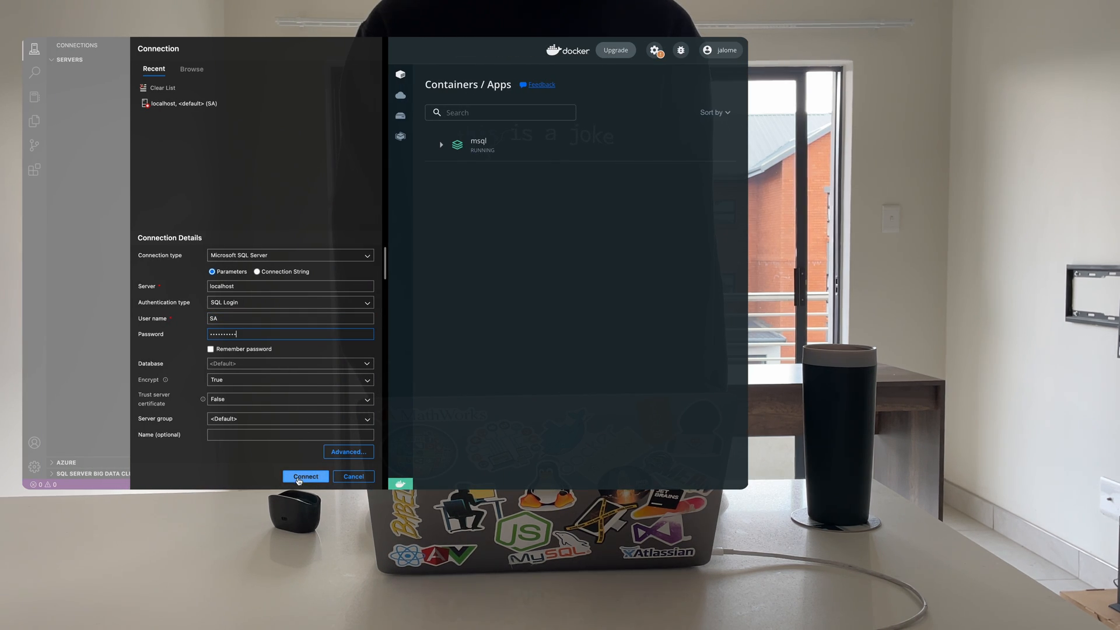
pyautogui.click(304, 476)
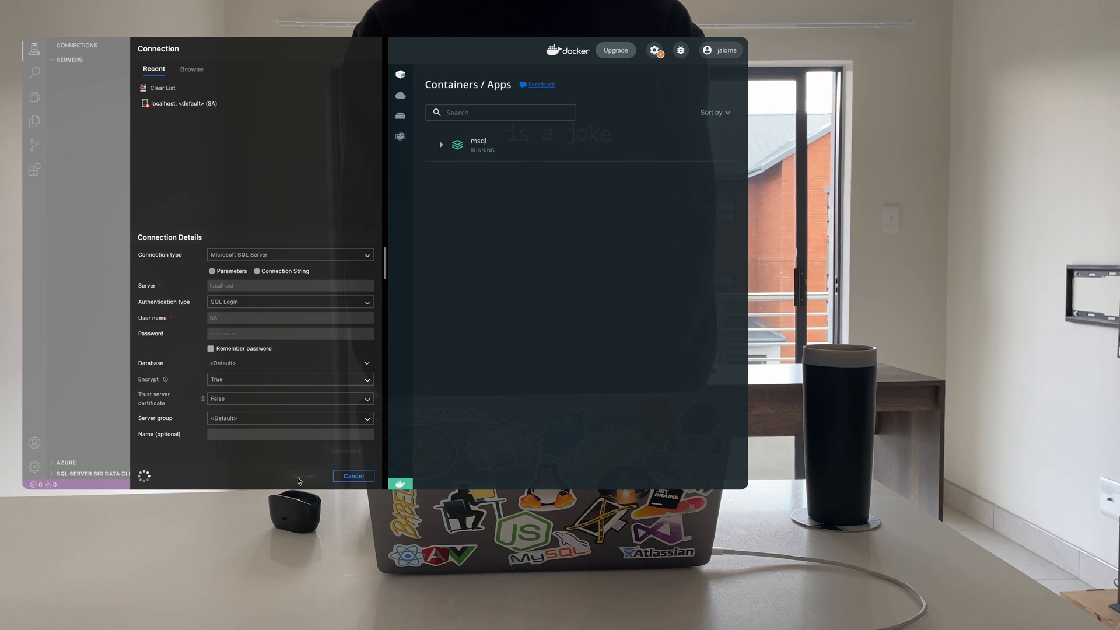
pyautogui.click(304, 475)
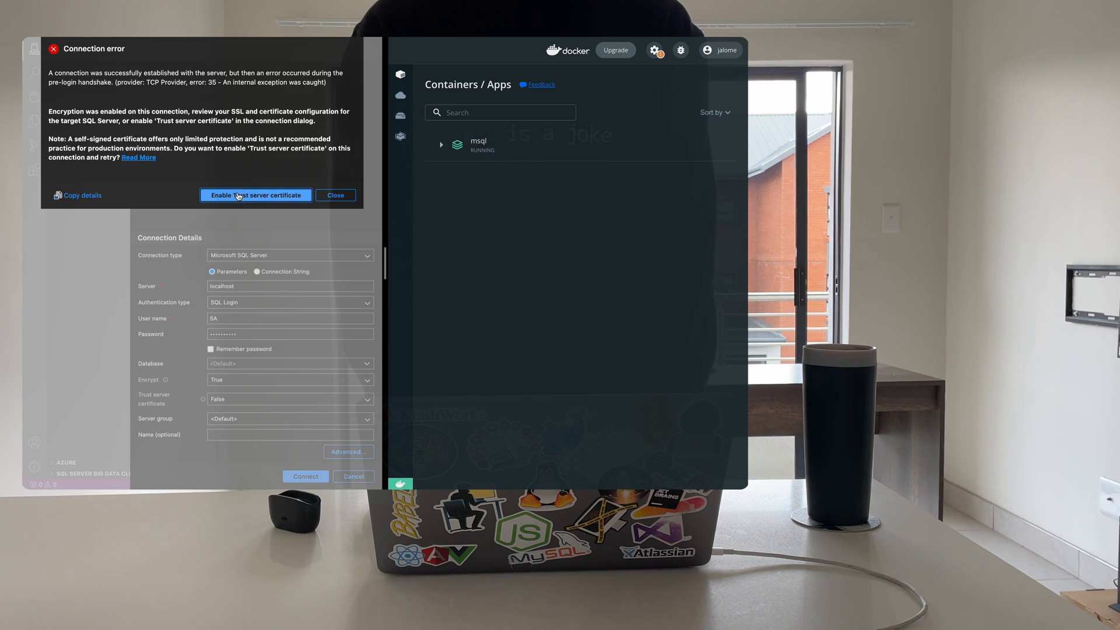
pyautogui.click(255, 194)
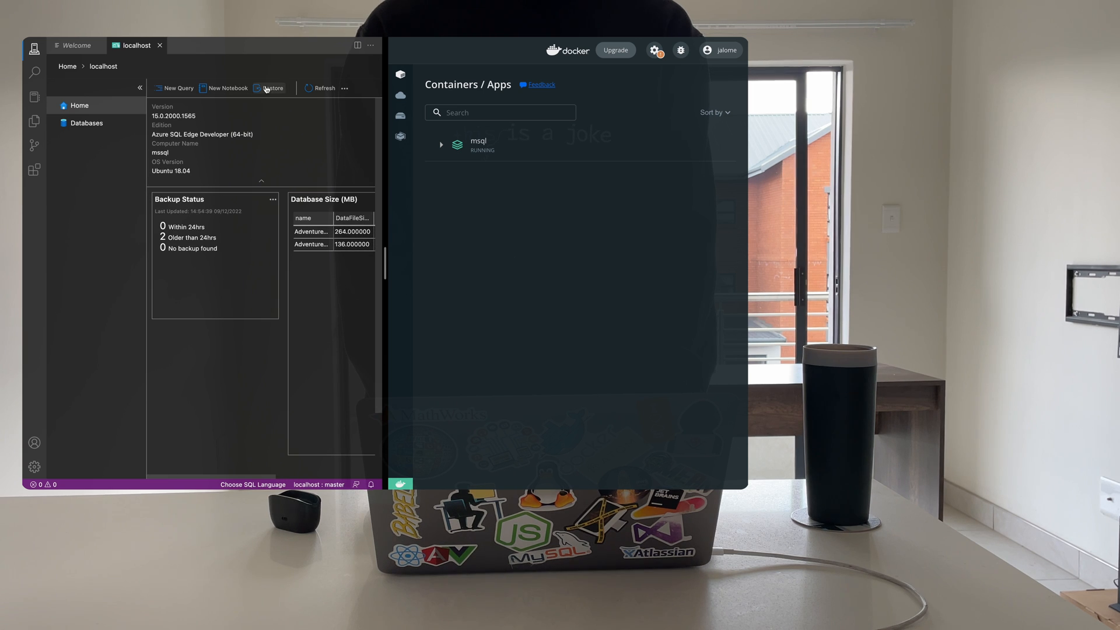
pyautogui.click(85, 123)
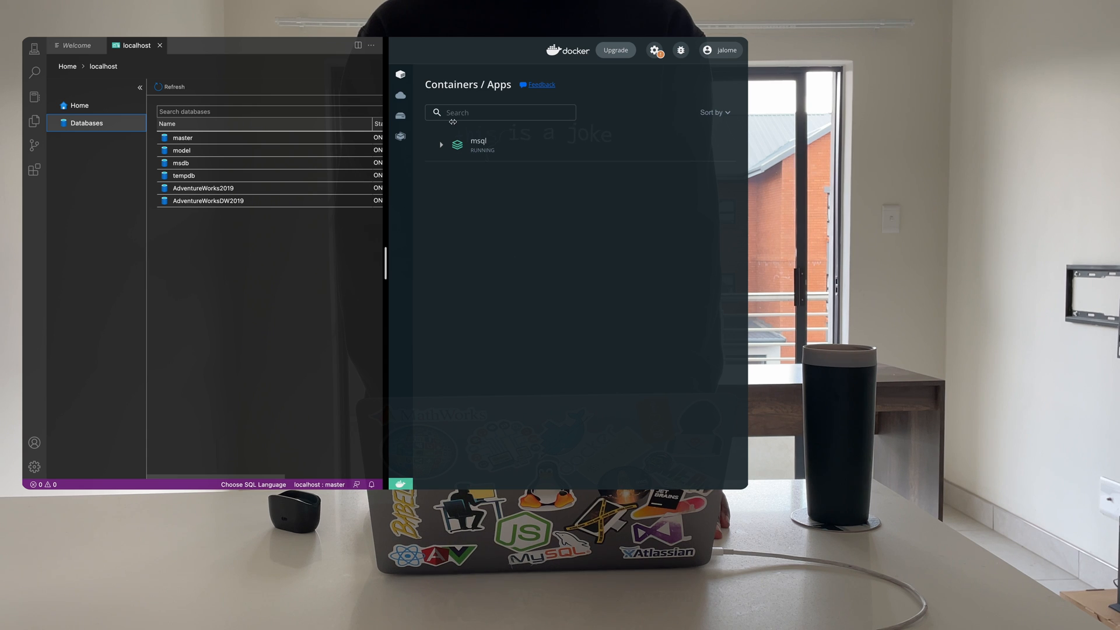
pyautogui.click(441, 145)
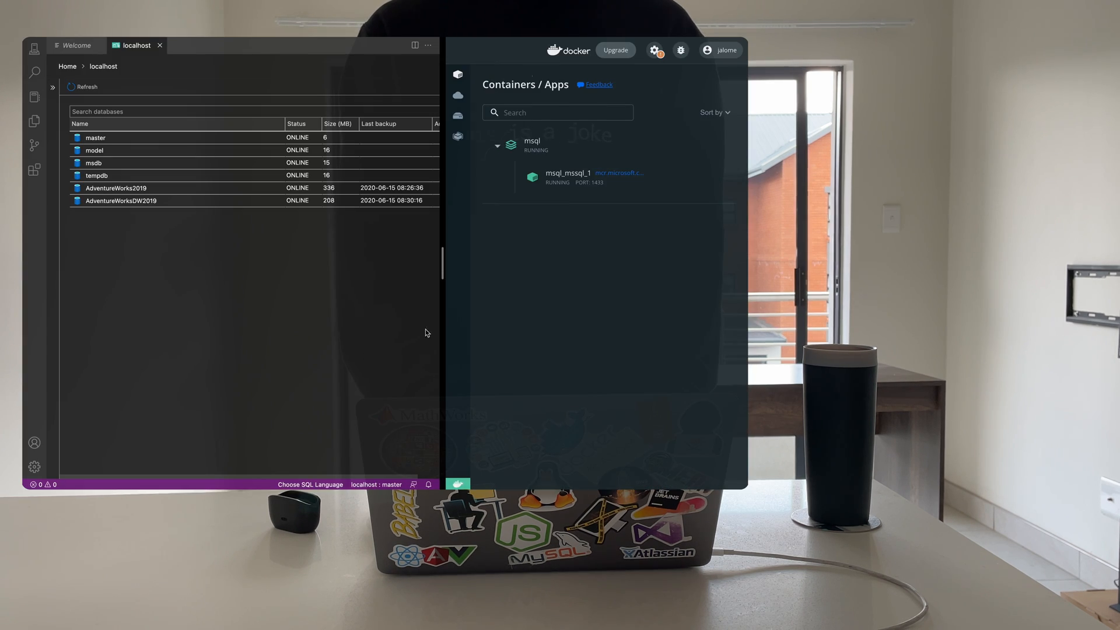
pyautogui.moveTo(85, 432)
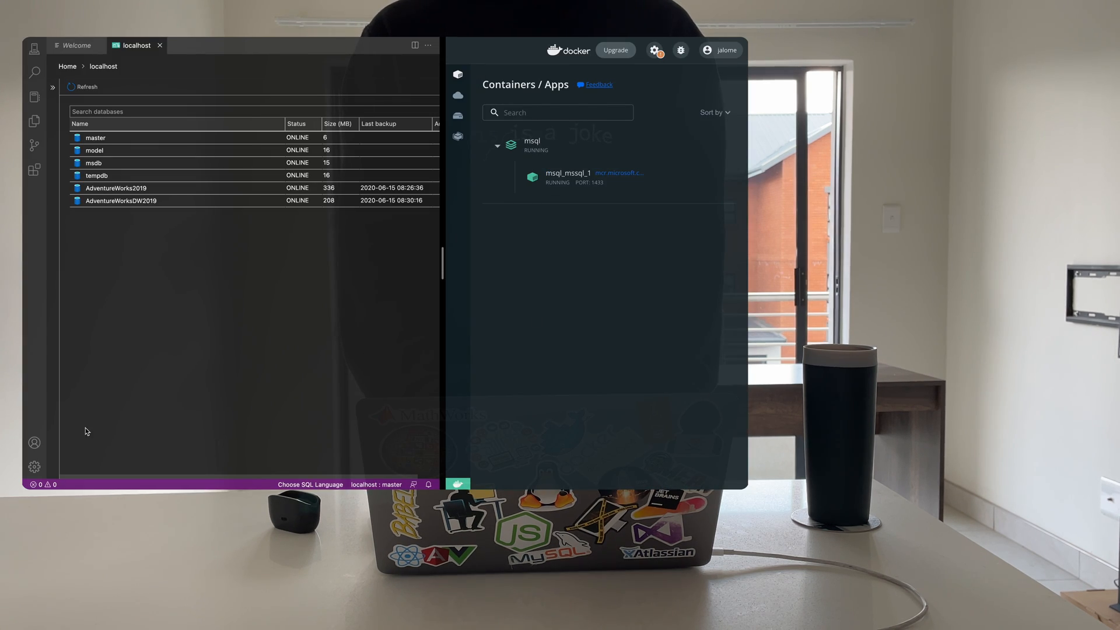
pyautogui.click(34, 466)
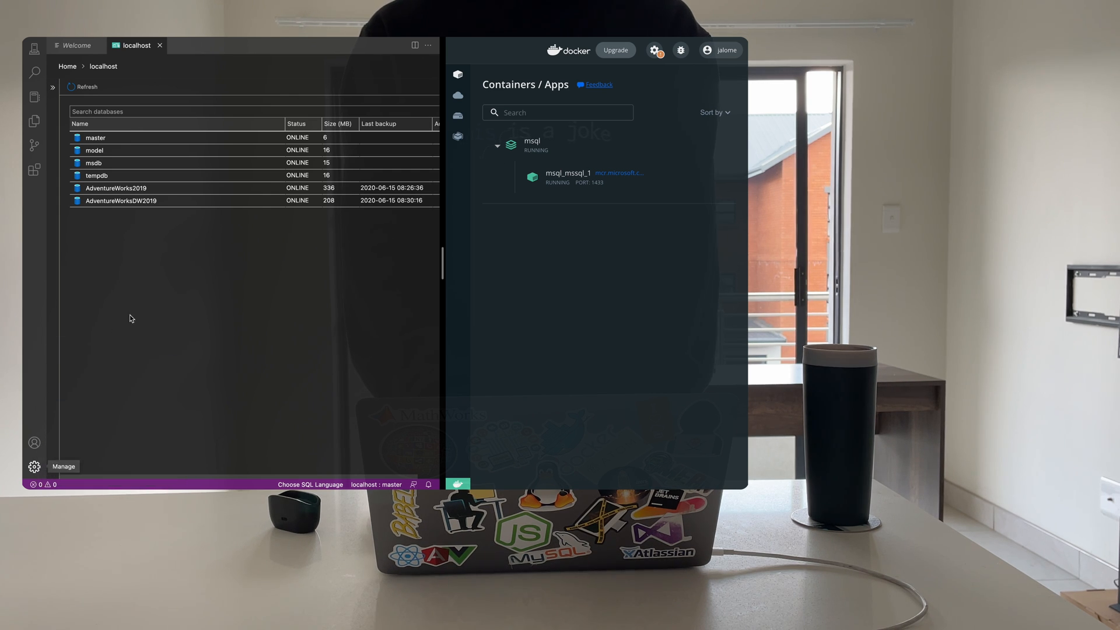
# - Search the settings for 'enable preview feat' to find Workbench: Enable Preview Features
pyautogui.click(34, 466)
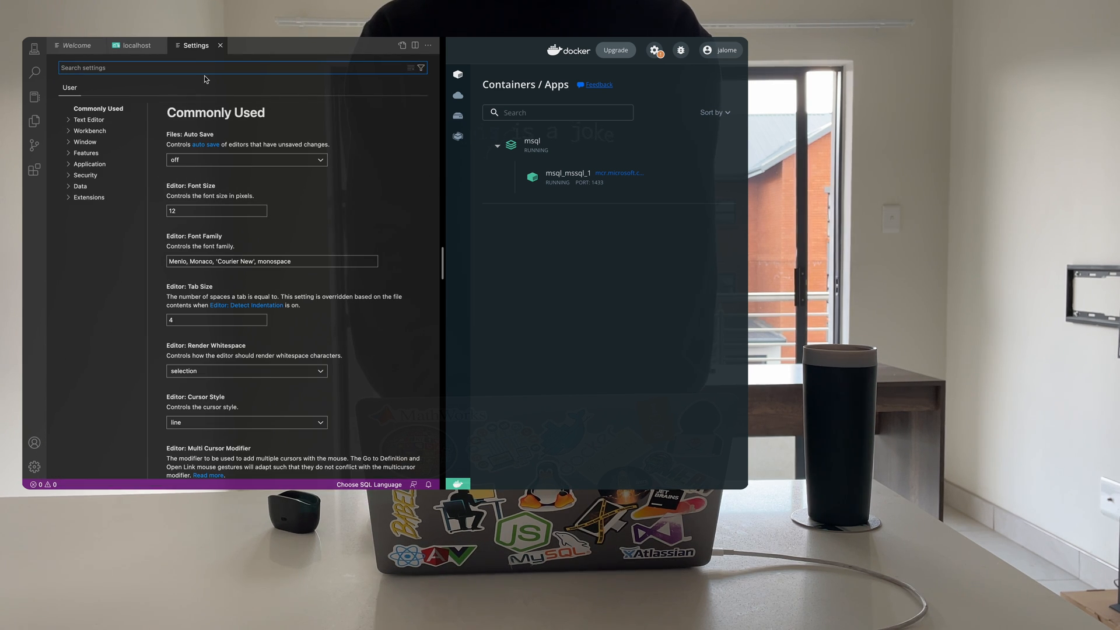
pyautogui.write('enable')
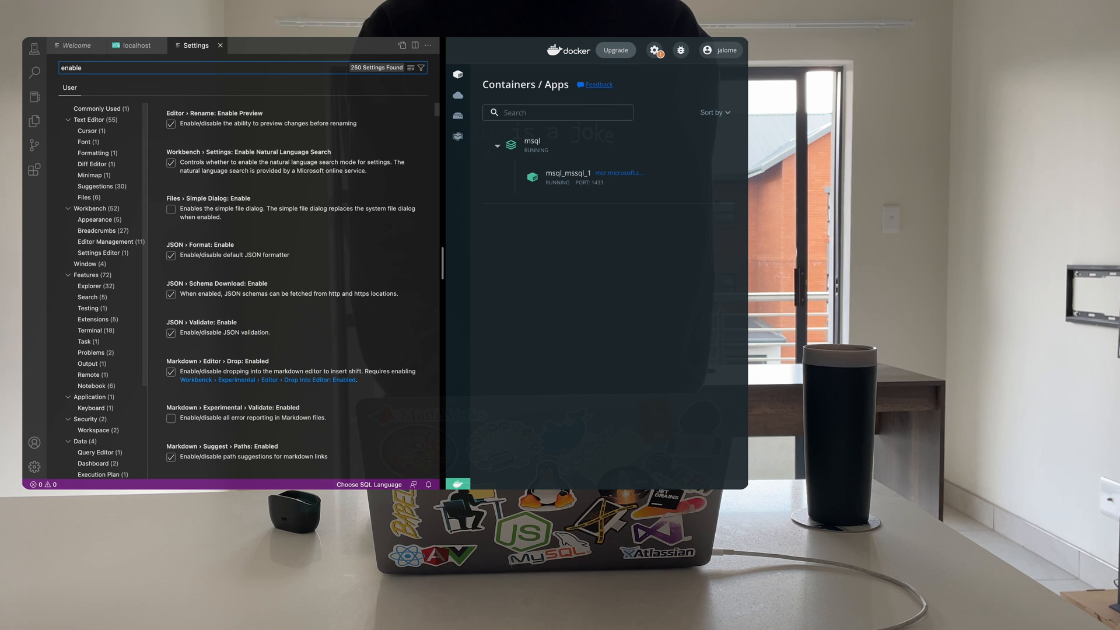
pyautogui.write('preview')
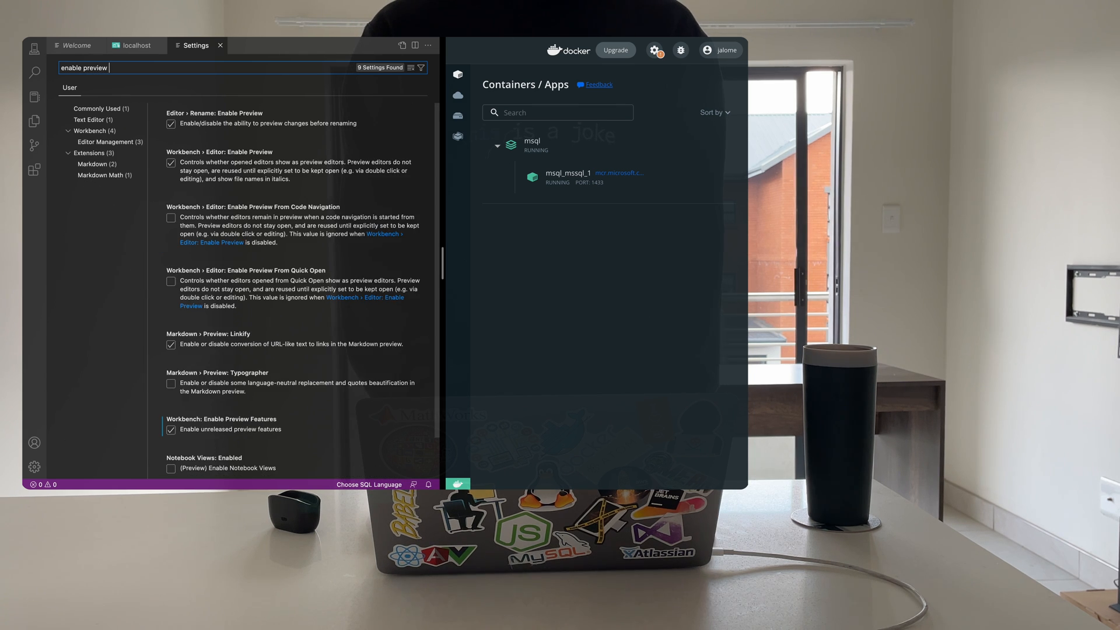
pyautogui.write('feat')
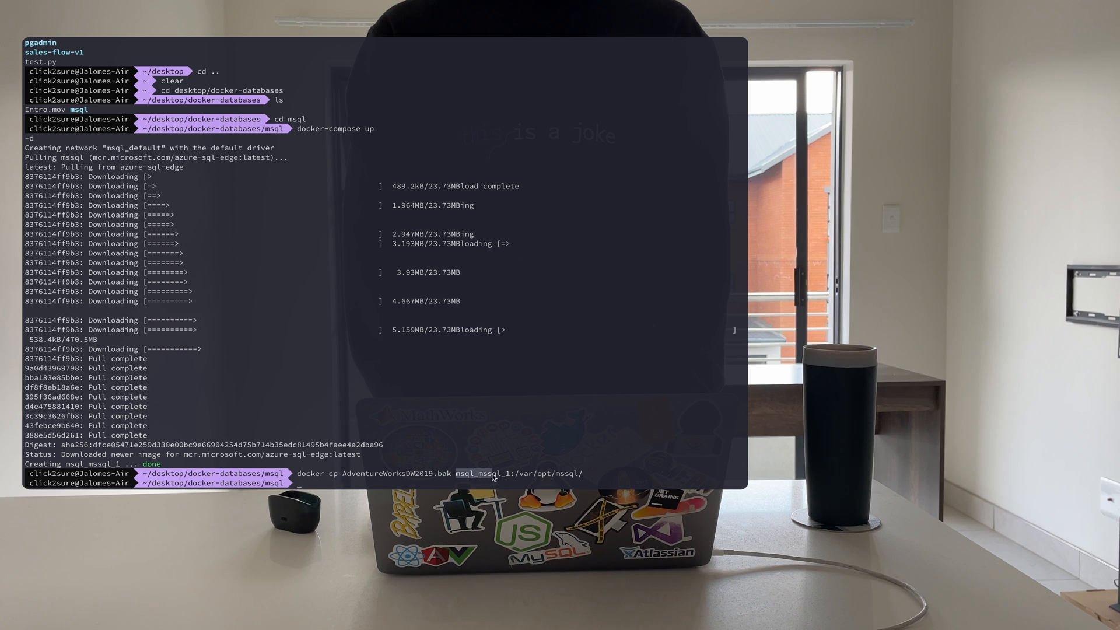
pyautogui.moveTo(510, 425)
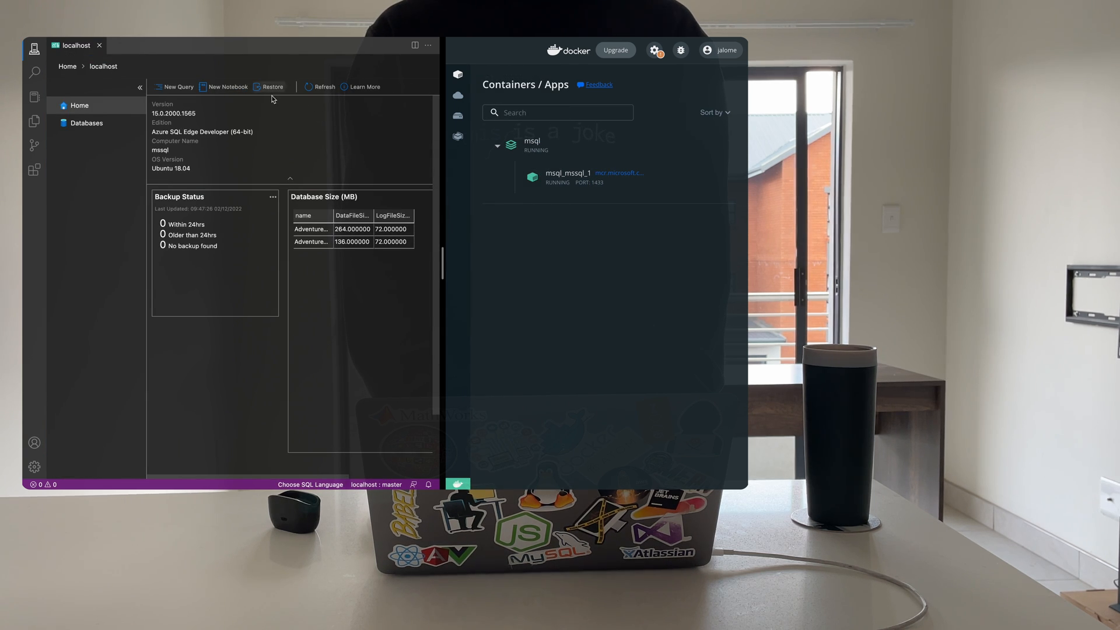
# - Start a restore on localhost from a backup file and browse into /var for the .bak
pyautogui.click(272, 87)
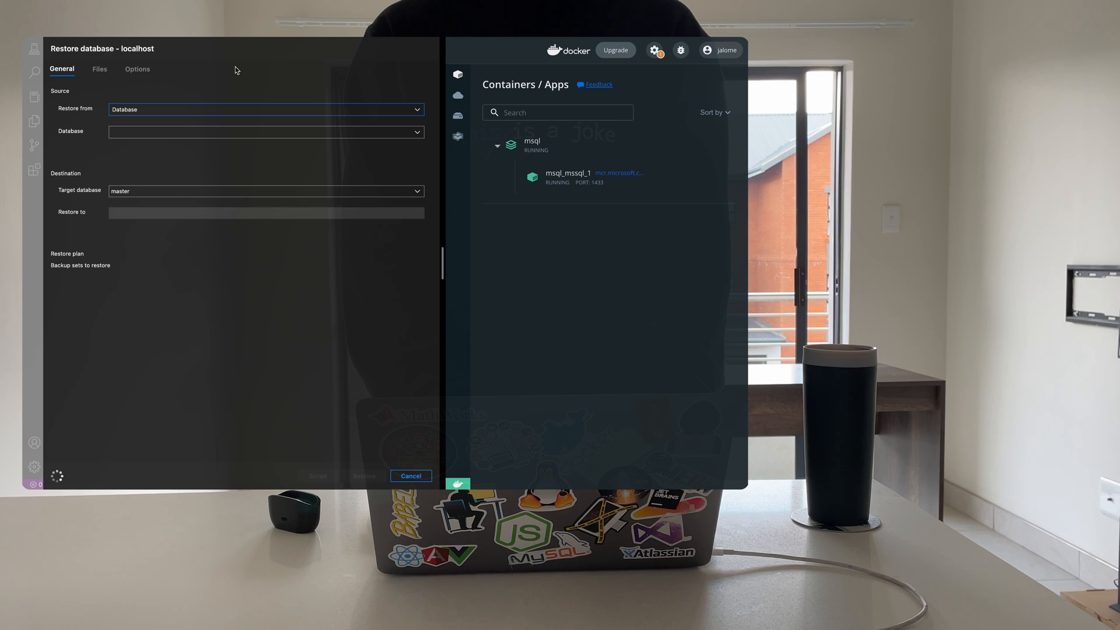
pyautogui.moveTo(448, 40)
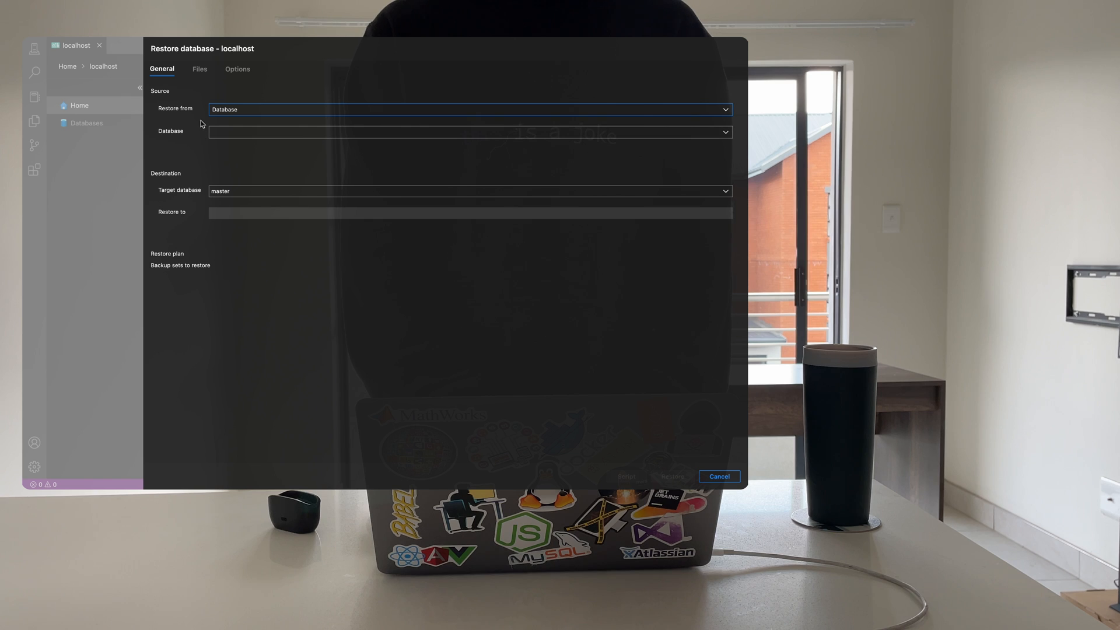
pyautogui.click(469, 110)
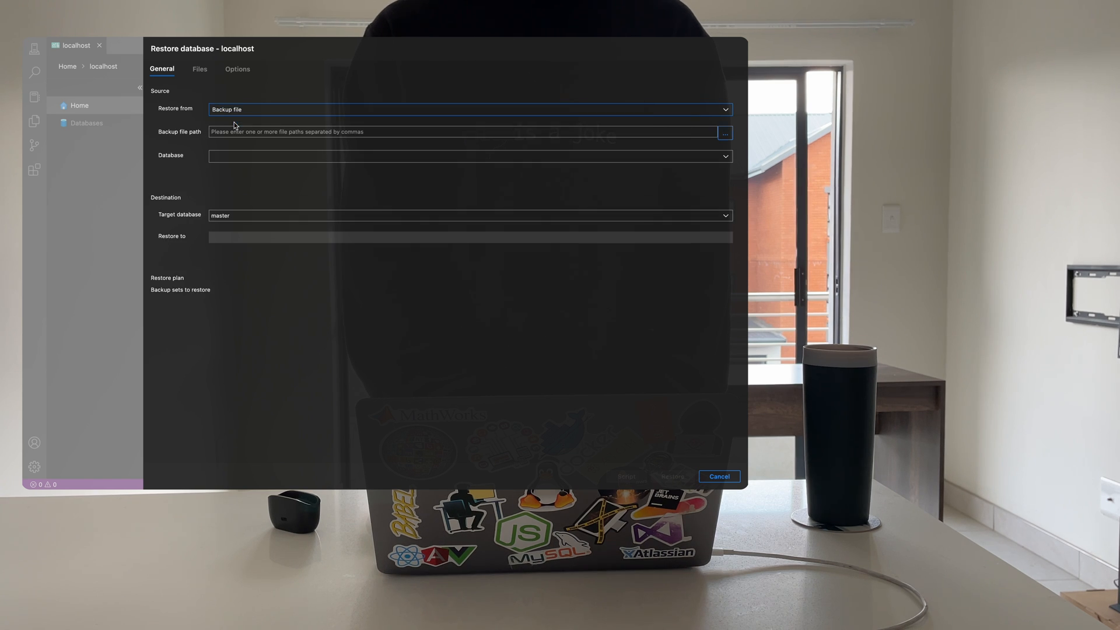
pyautogui.click(725, 133)
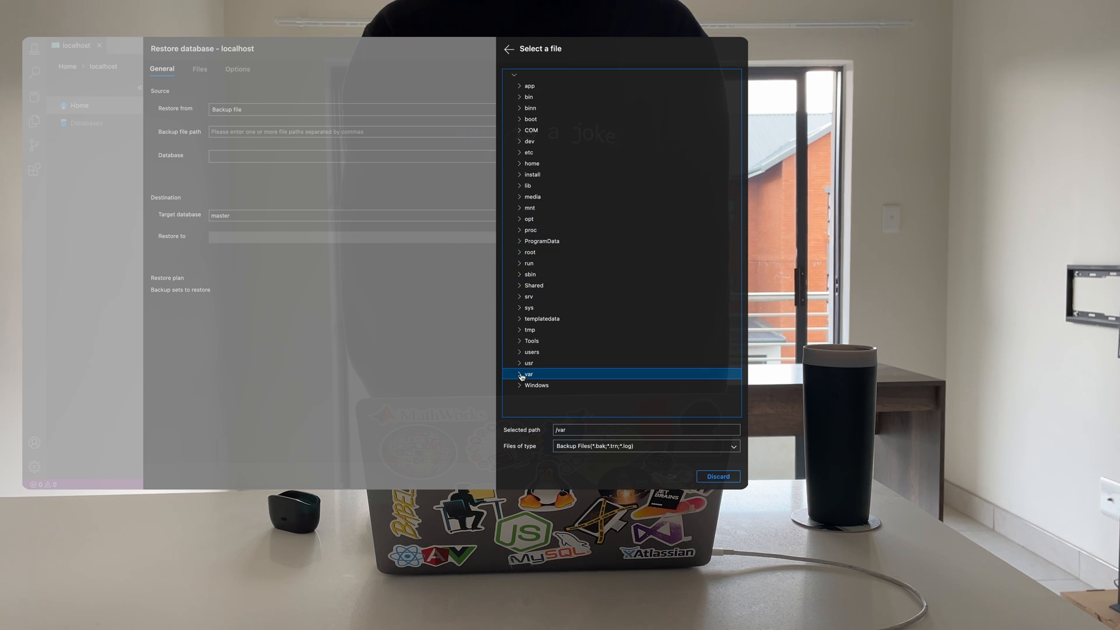
pyautogui.click(519, 375)
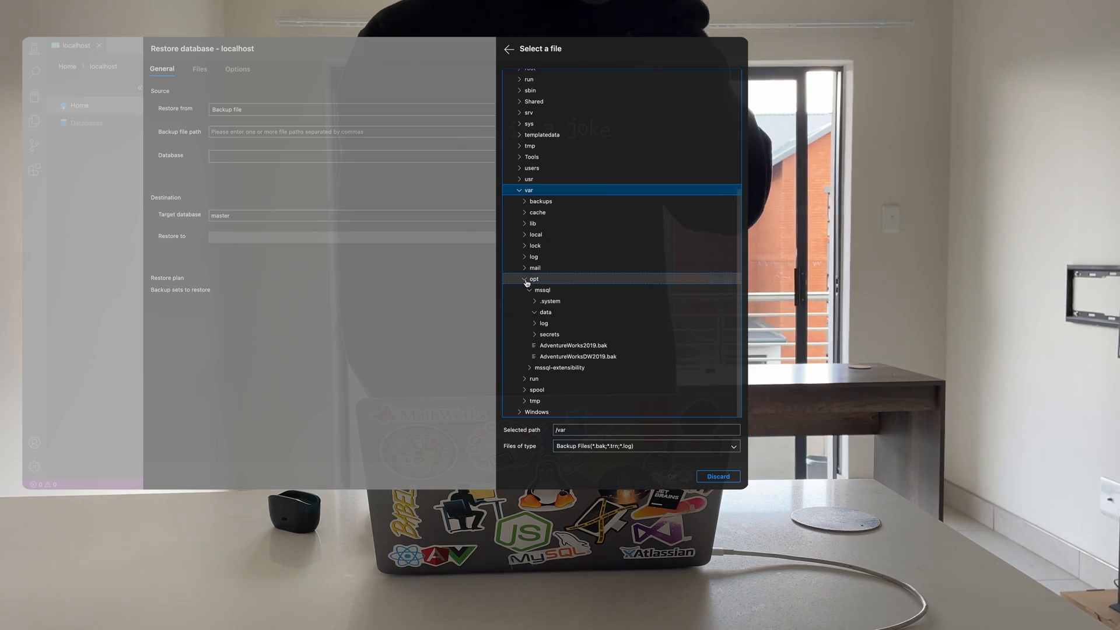
# - Select /var/opt/mssql/AdventureWorksDW2019.bak and run the restore of AdventureWorksDW2019
pyautogui.click(577, 357)
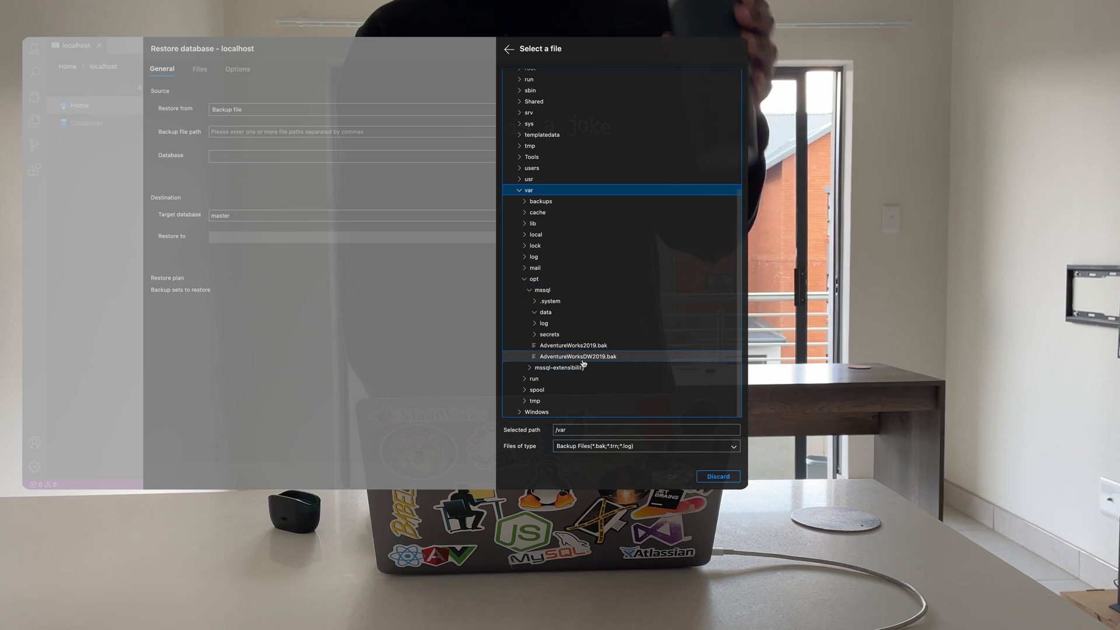
pyautogui.click(577, 356)
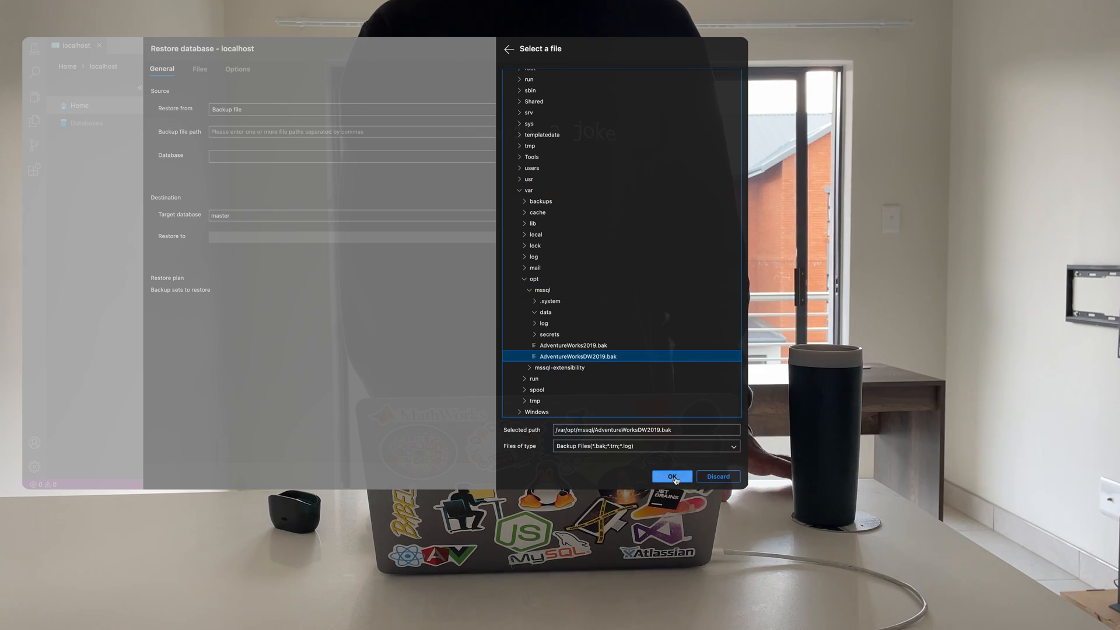
pyautogui.click(670, 476)
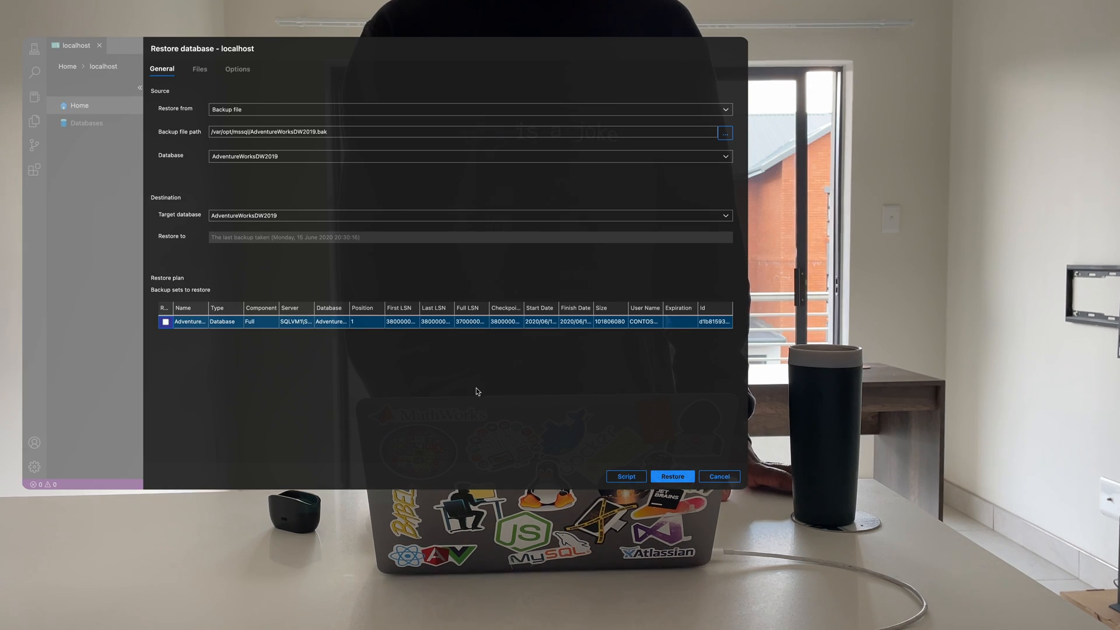
pyautogui.click(672, 475)
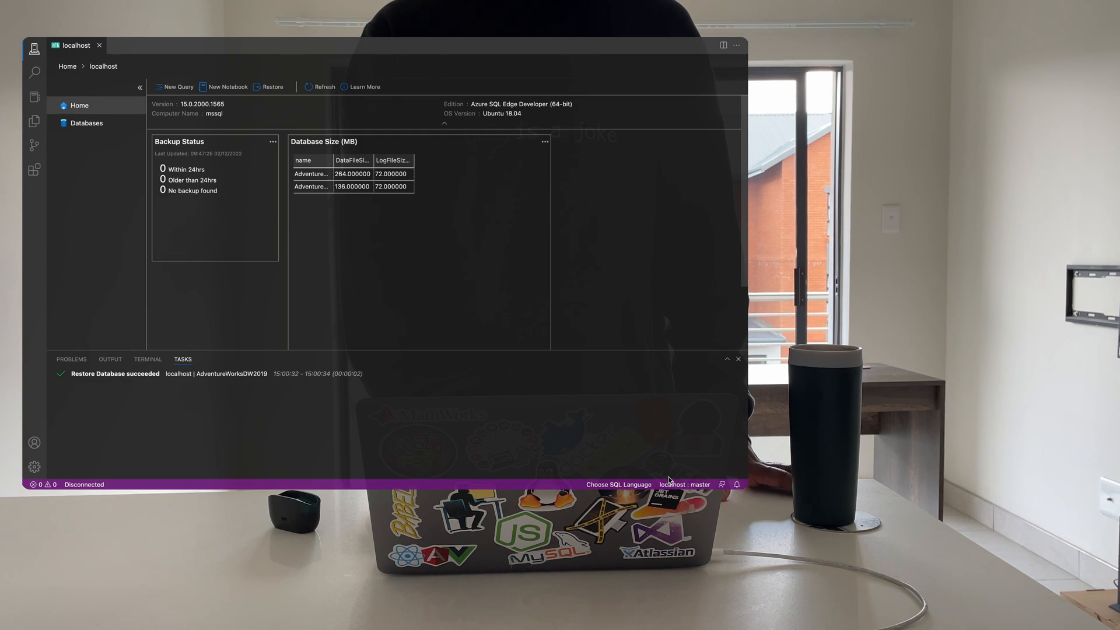
# - Query AdventureWorksDW2019 with Select Top 1000 and scroll through the returned geography rows
pyautogui.click(86, 122)
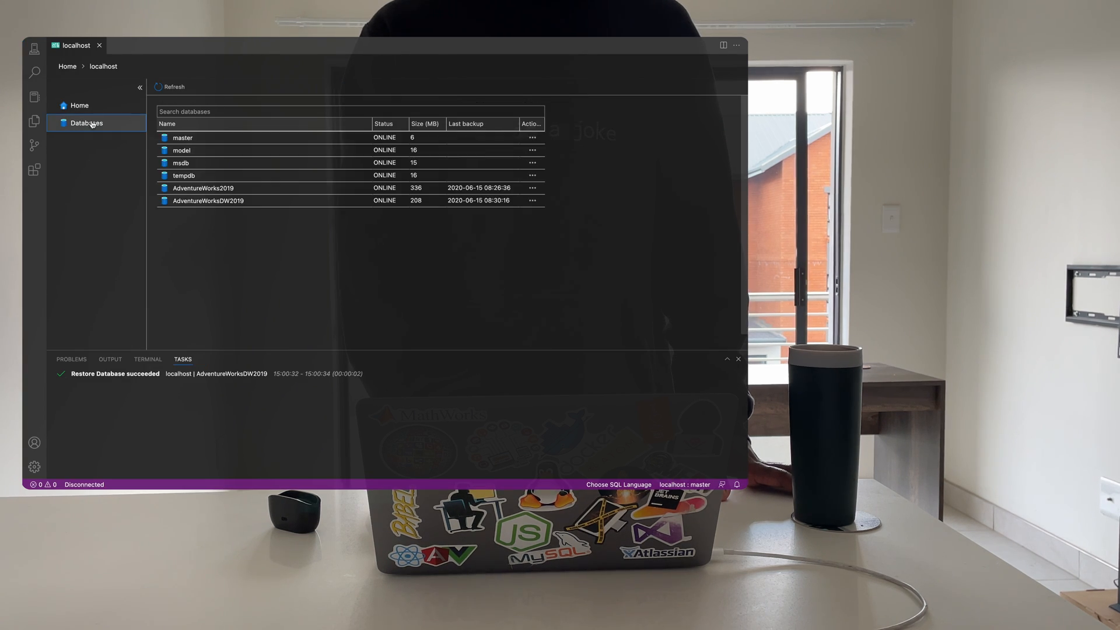
pyautogui.click(208, 200)
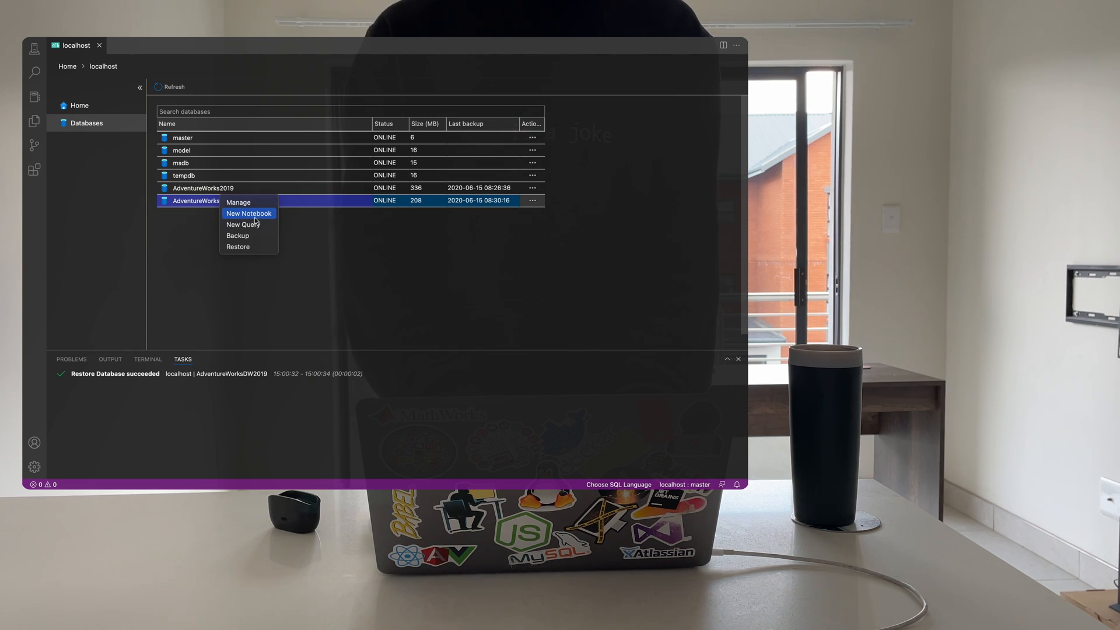
pyautogui.moveTo(246, 224)
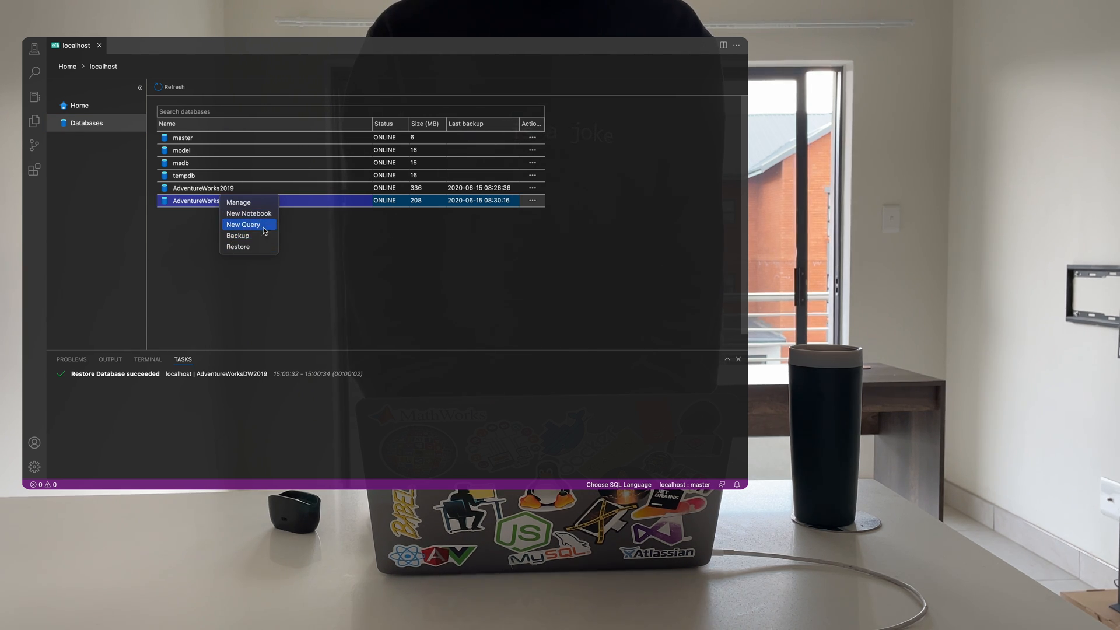
pyautogui.click(238, 202)
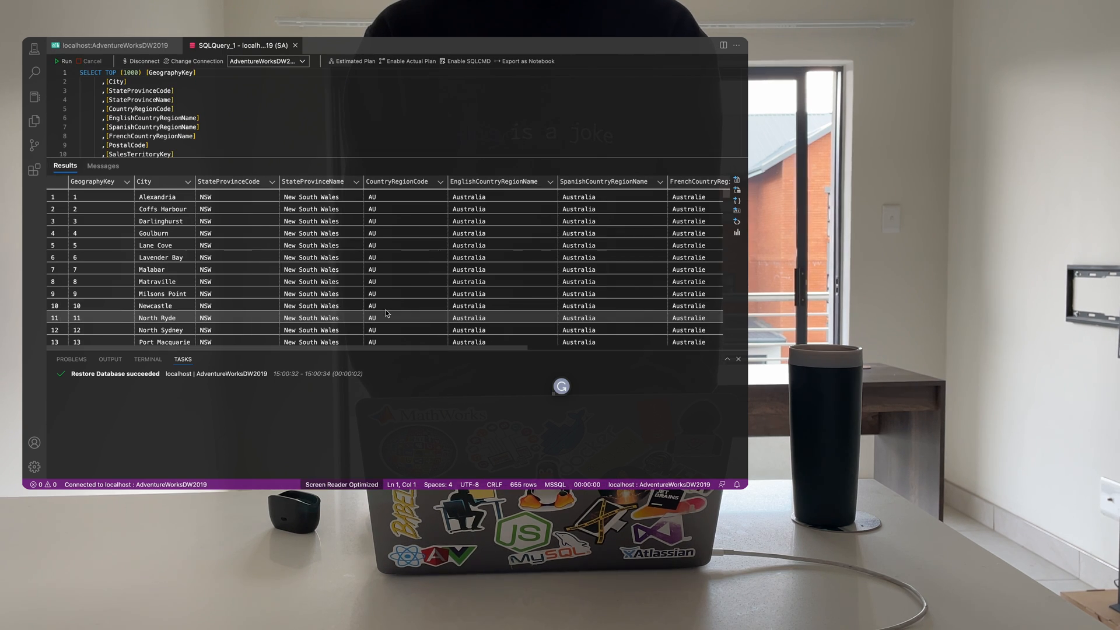
pyautogui.scroll(-3)
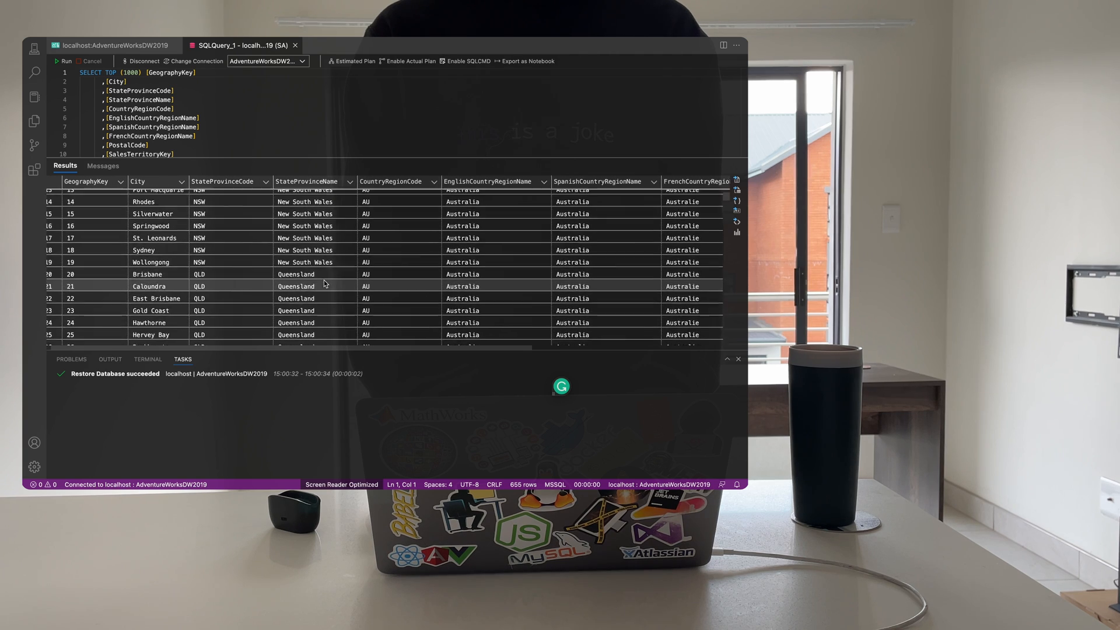
pyautogui.scroll(-3)
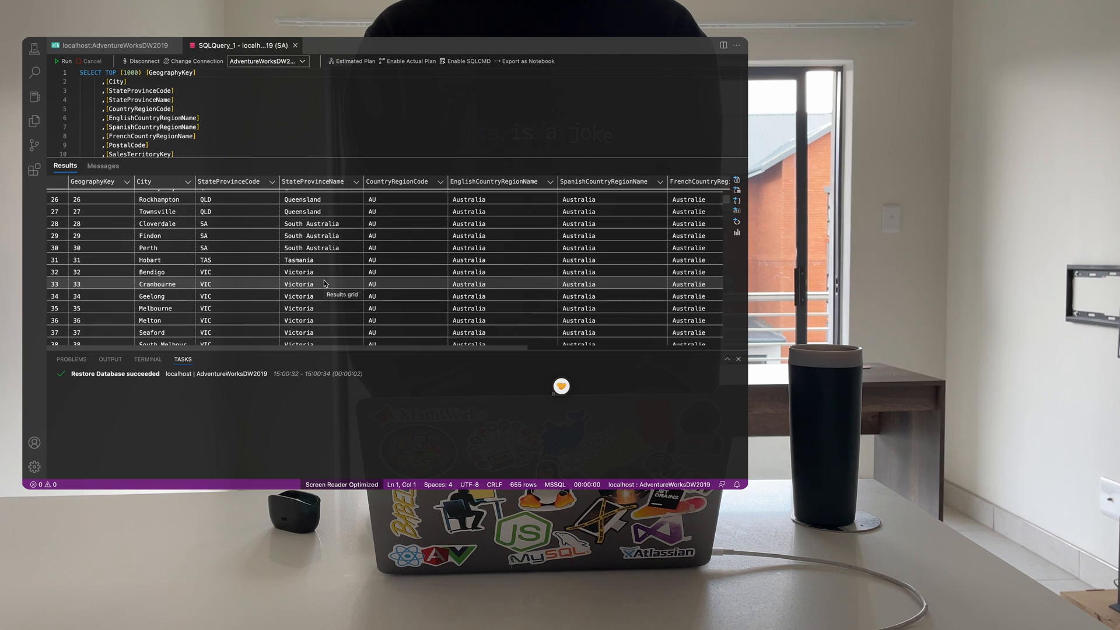
pyautogui.scroll(-3)
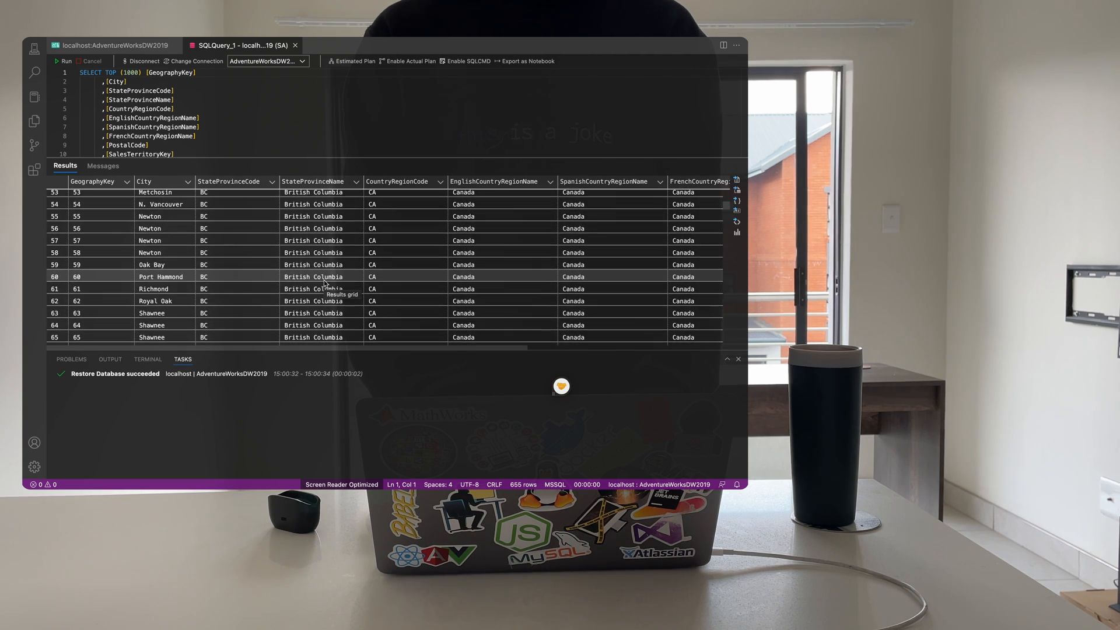